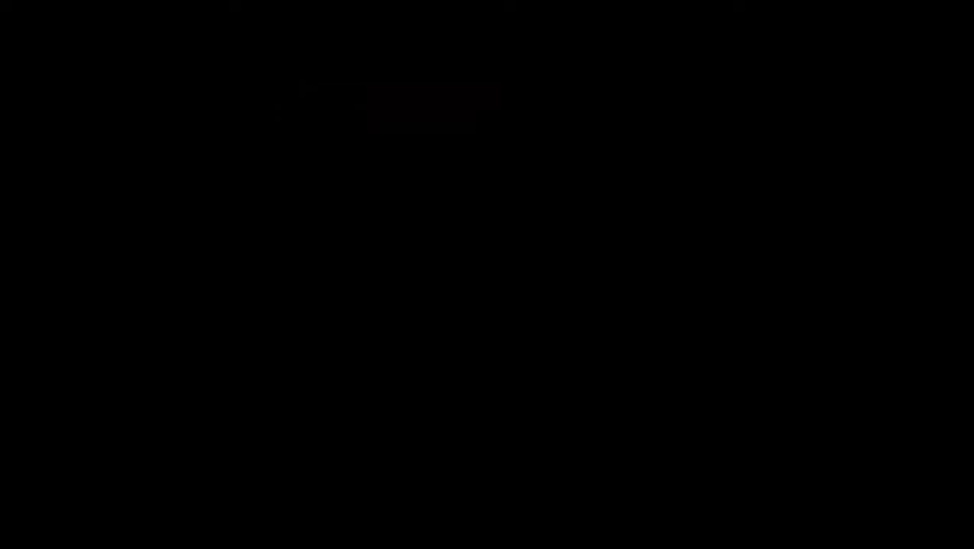
Refresh the desktop from its right-click context menu.
right_click(657, 274)
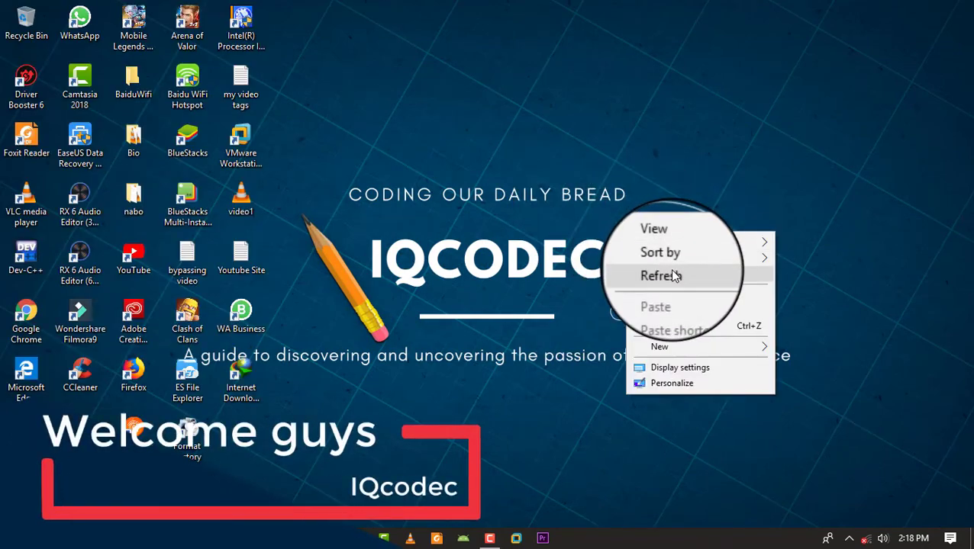
left_click(13, 538)
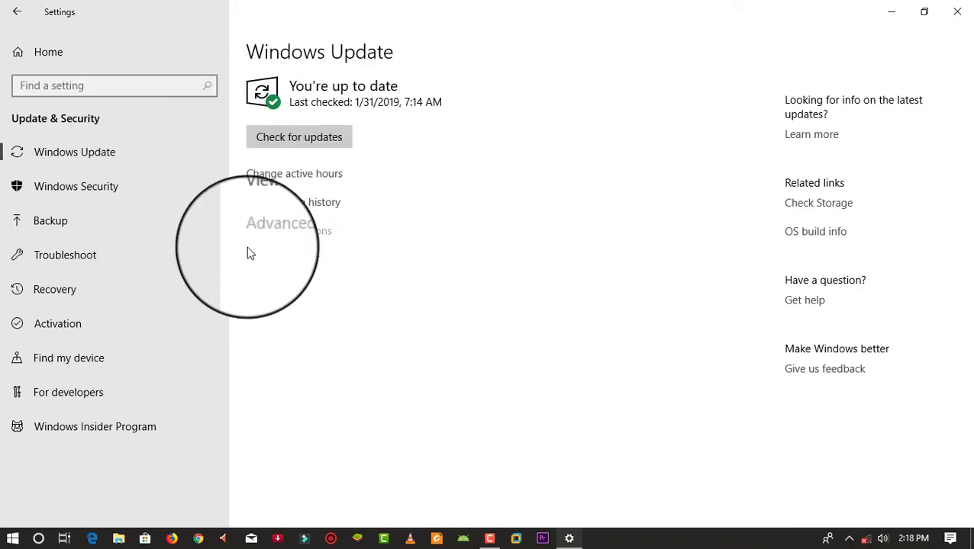
Close the Windows Update page in Settings to return to the desktop.
left_click(282, 223)
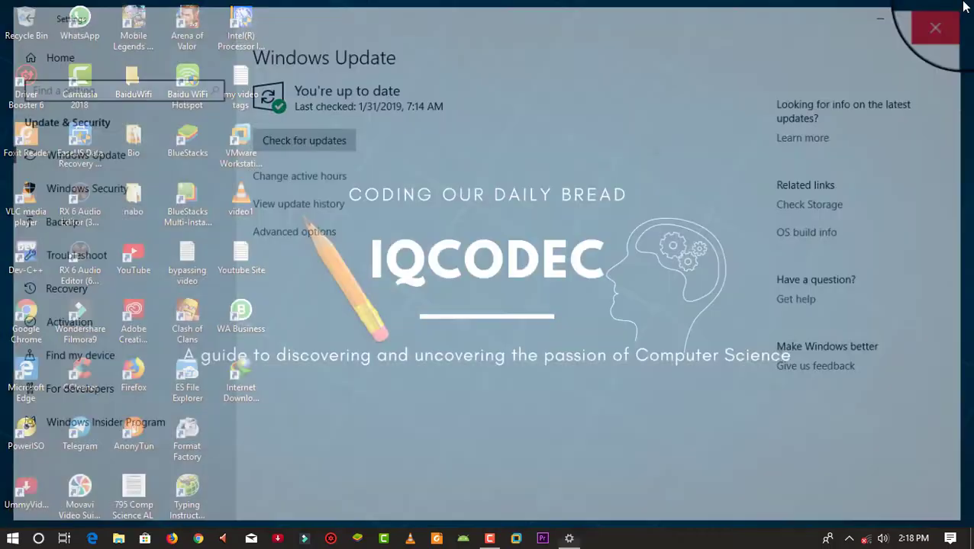
left_click(935, 27)
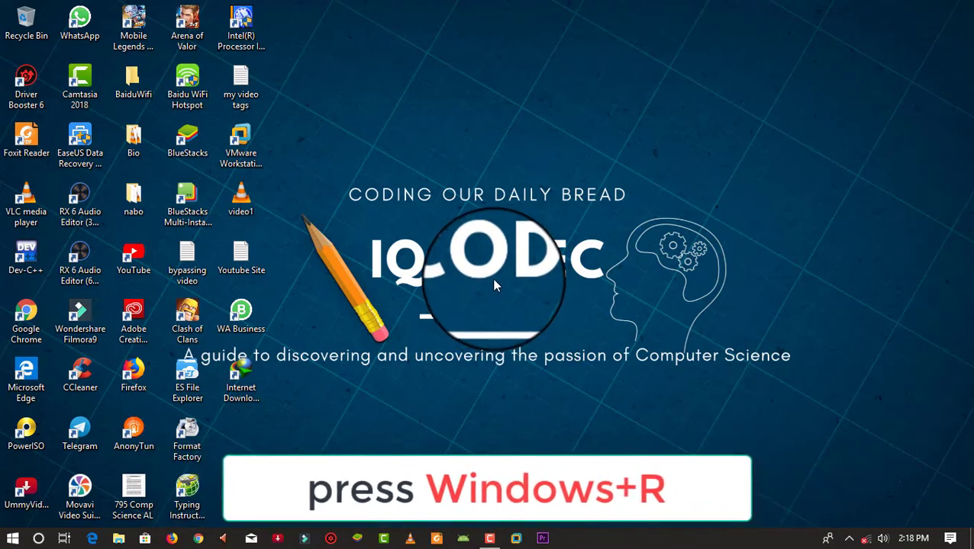
Launch the Services console by running services.msc.
type("services.msc")
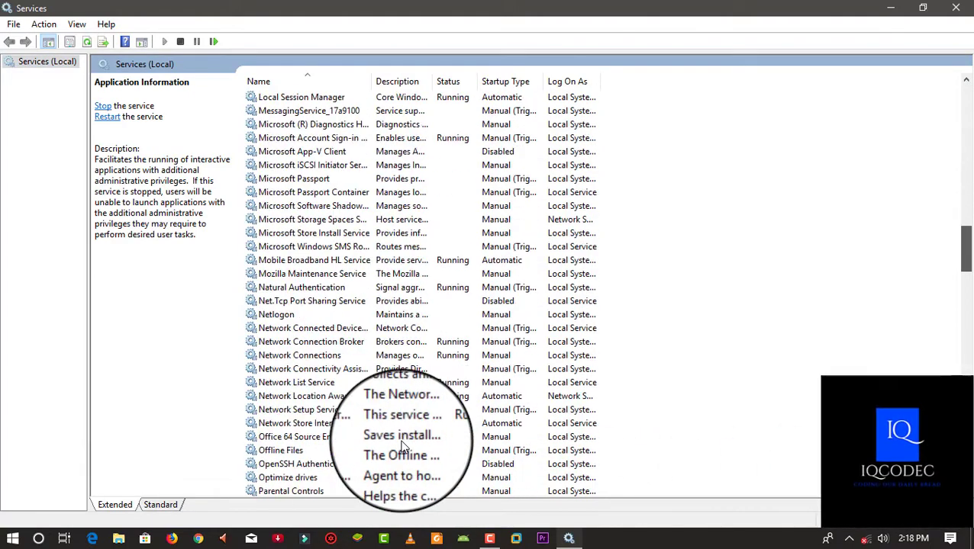
Scroll the Services list down to the Windows Update entry.
scroll("down", 3)
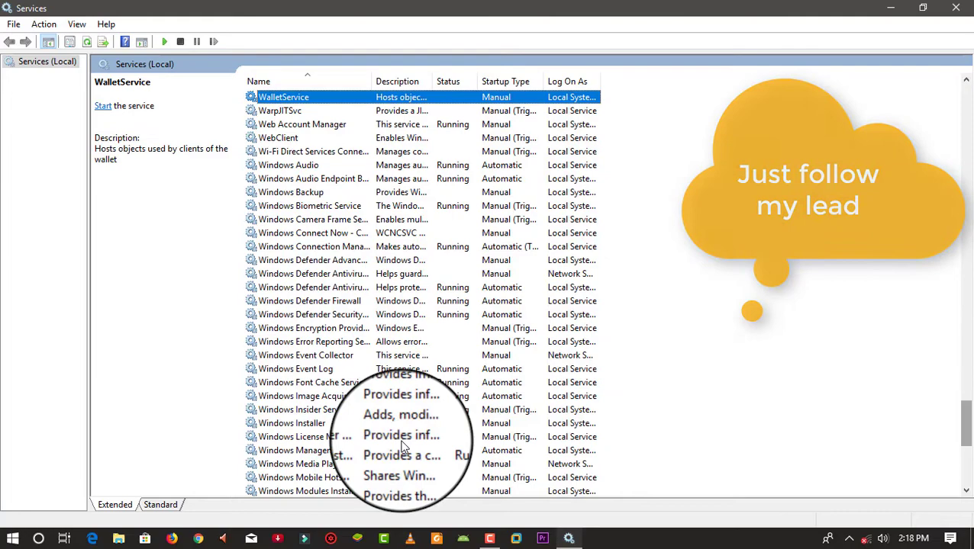
scroll("down", 3)
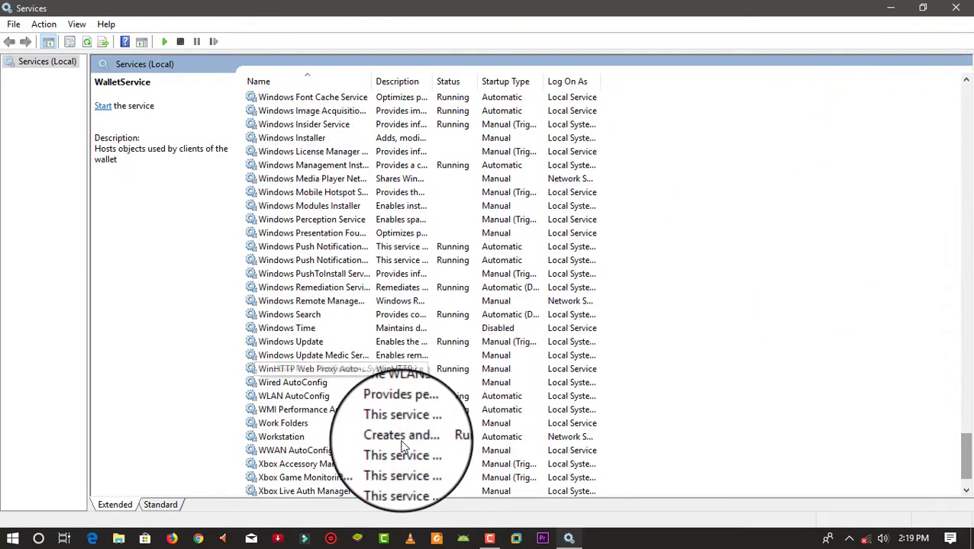
Give Windows Update a Disabled startup type, stop it, and apply.
double_click(291, 341)
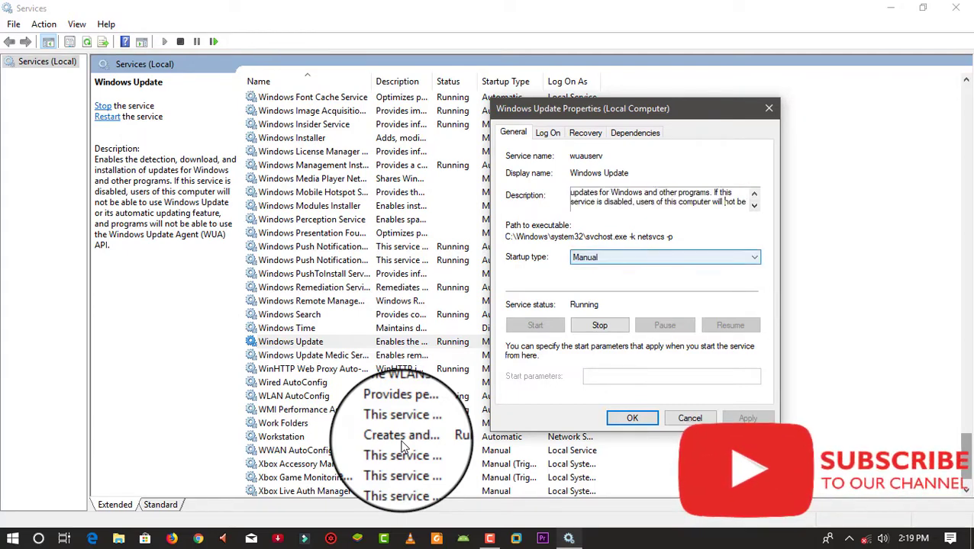
left_click(663, 257)
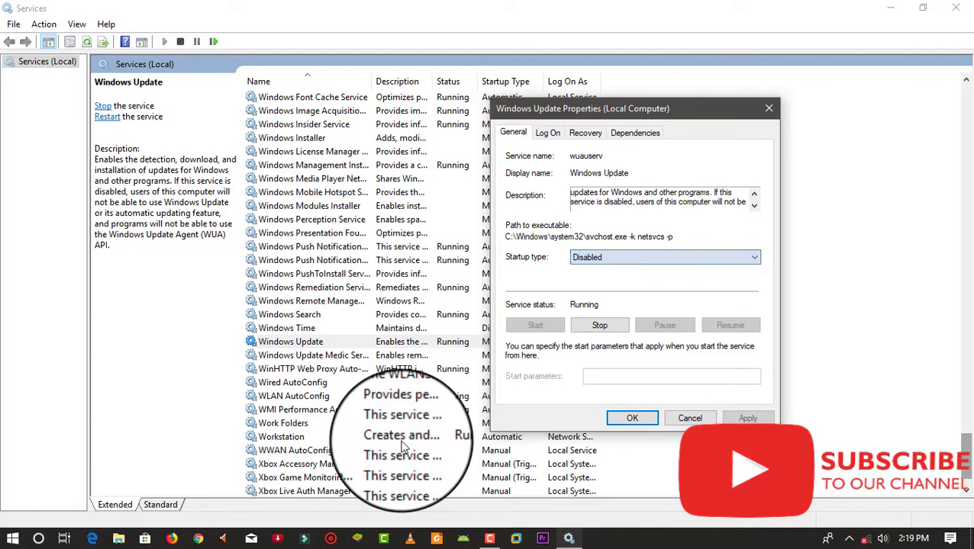
left_click(600, 325)
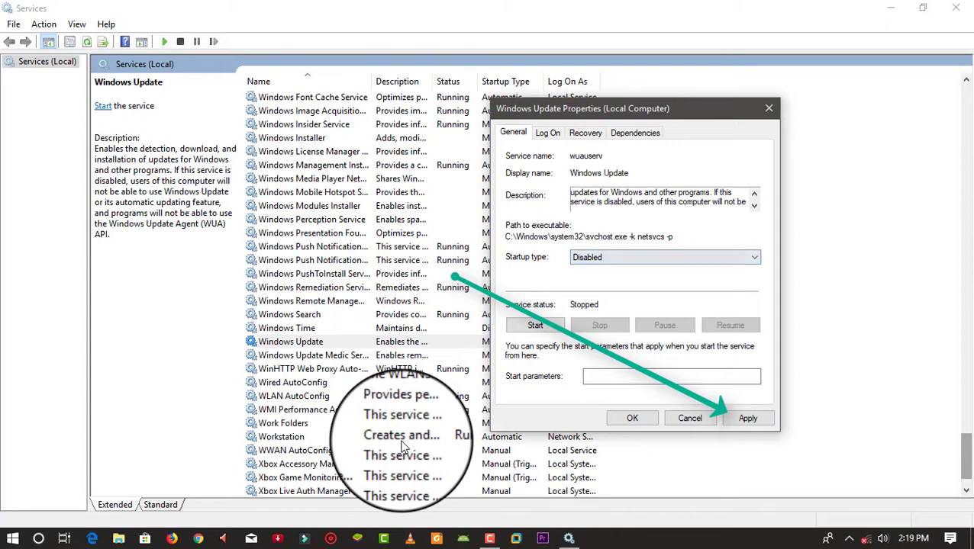
left_click(748, 419)
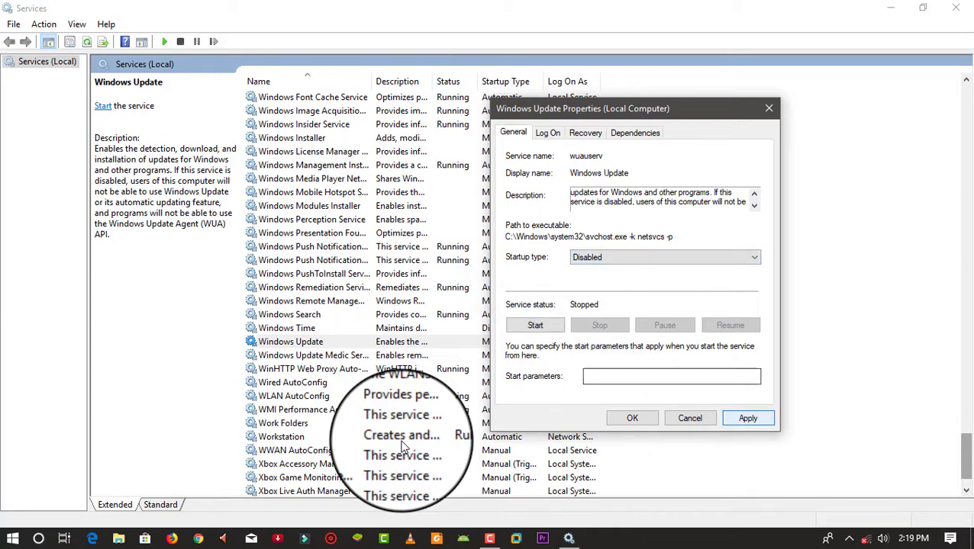